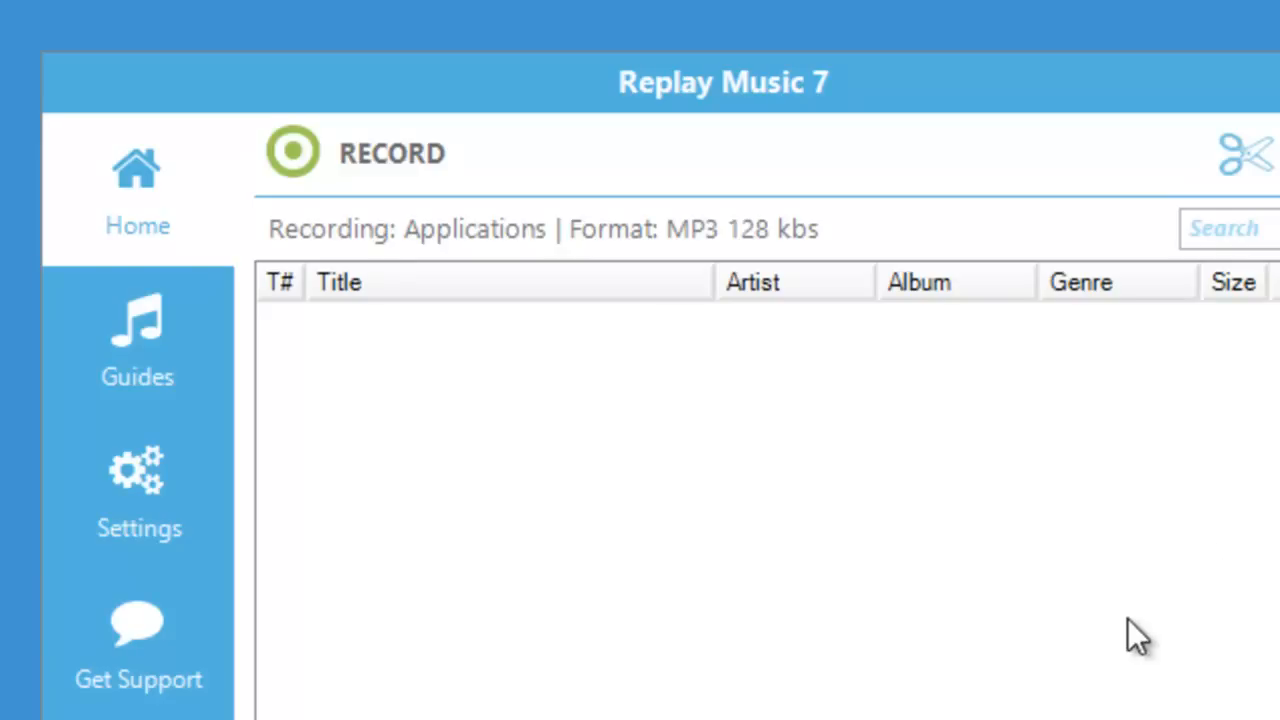
Start recording application audio from the Home page's RECORD button
{"action": "left_click", "coordinate": [293, 152]}
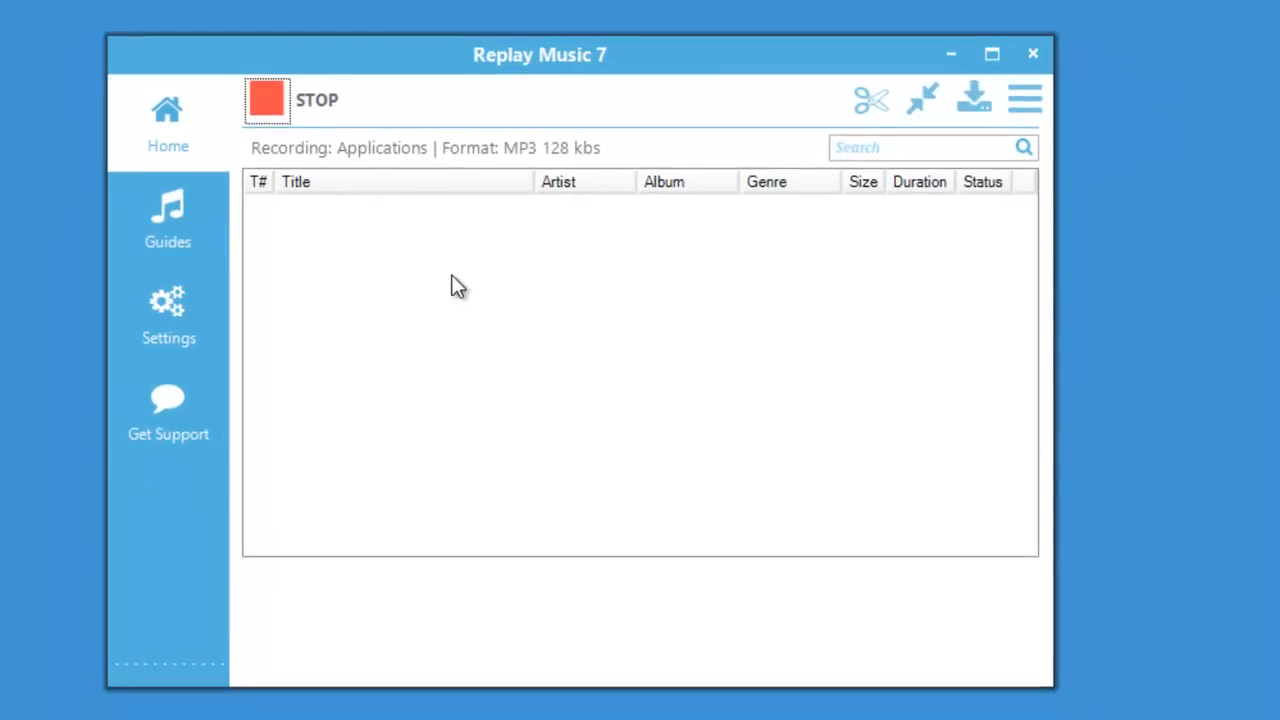
{"action": "mouse_move", "coordinate": [358, 273]}
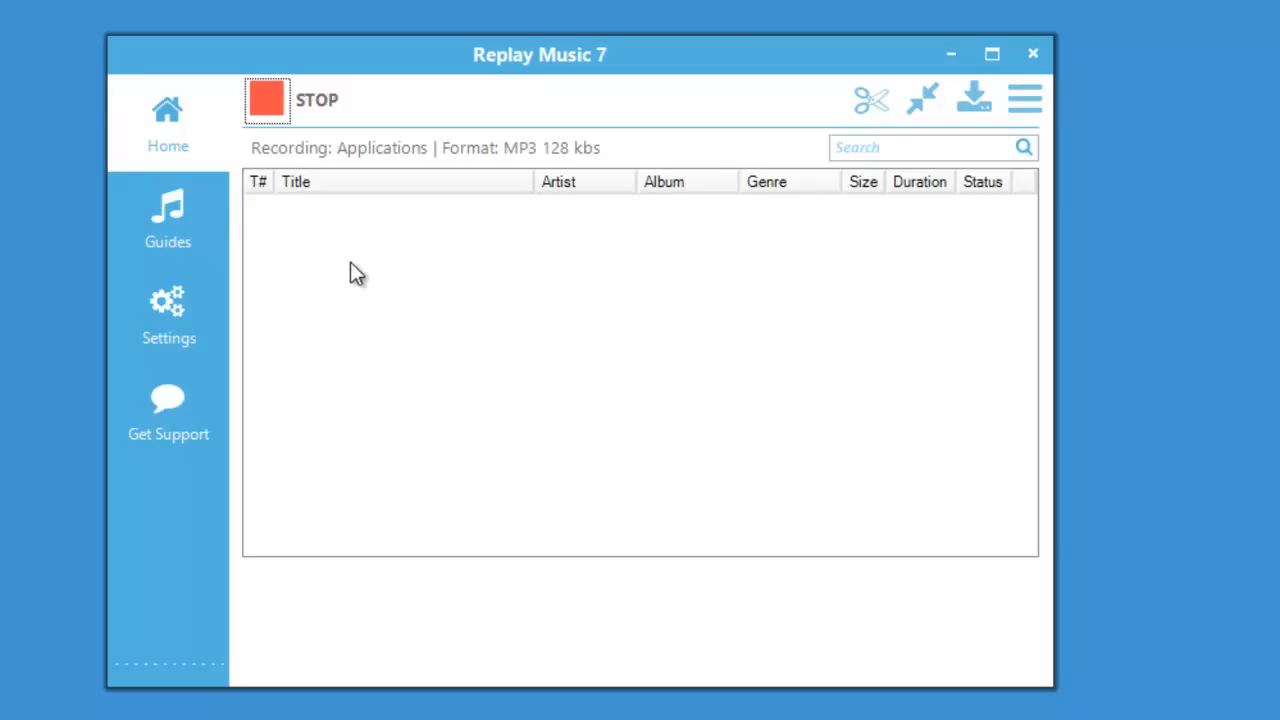
Browse the service guides and open the Pandora recording guide
{"action": "left_click", "coordinate": [167, 218]}
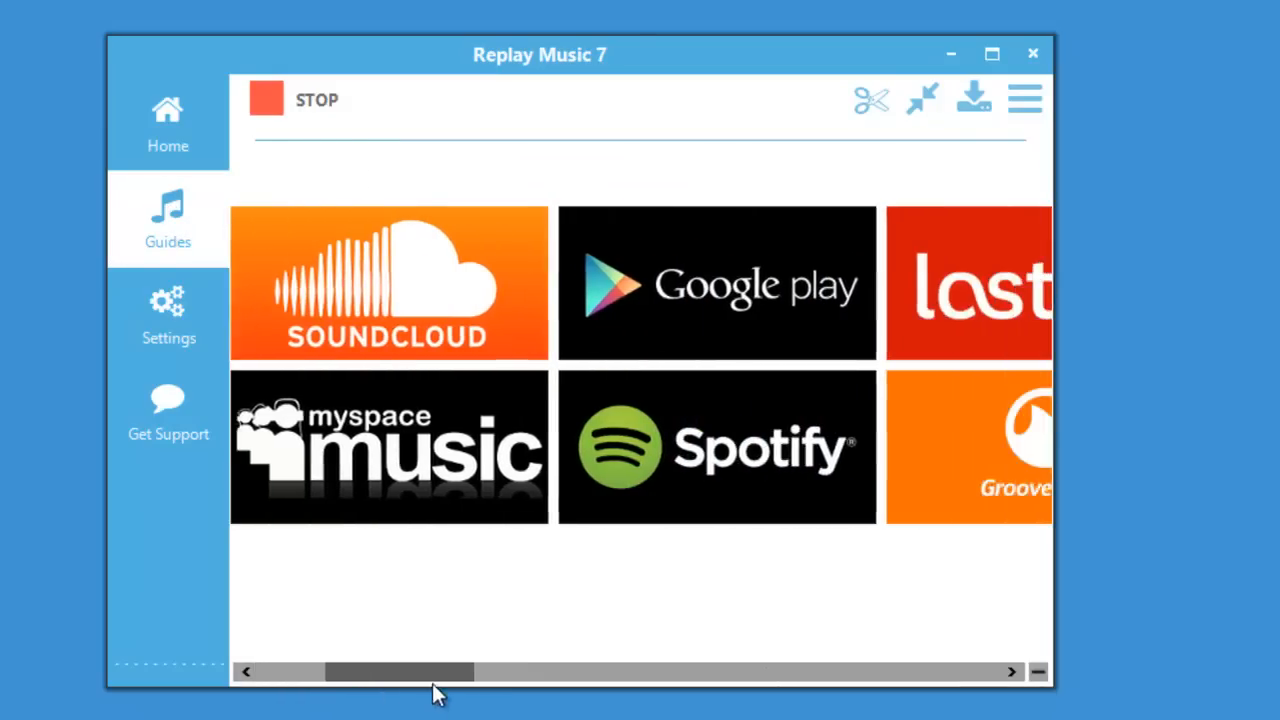
{"action": "left_click_drag", "start_coordinate": [398, 671], "coordinate": [783, 671]}
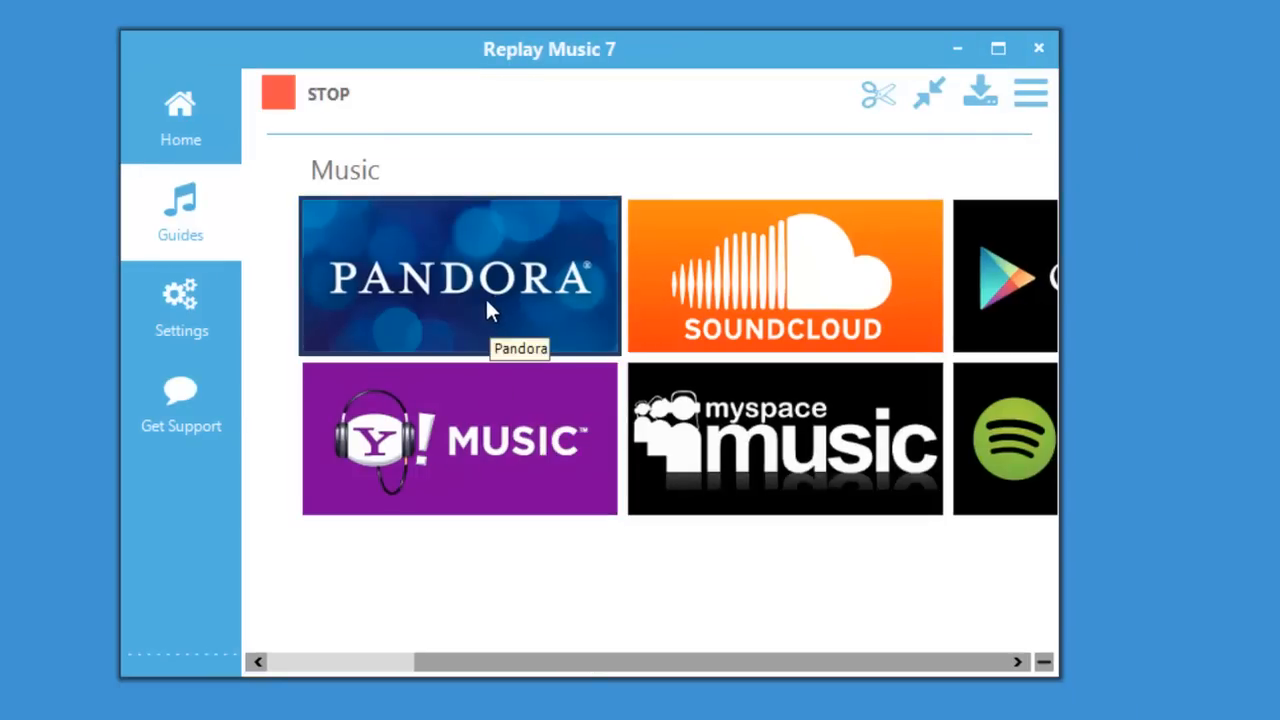
{"action": "left_click", "coordinate": [459, 275]}
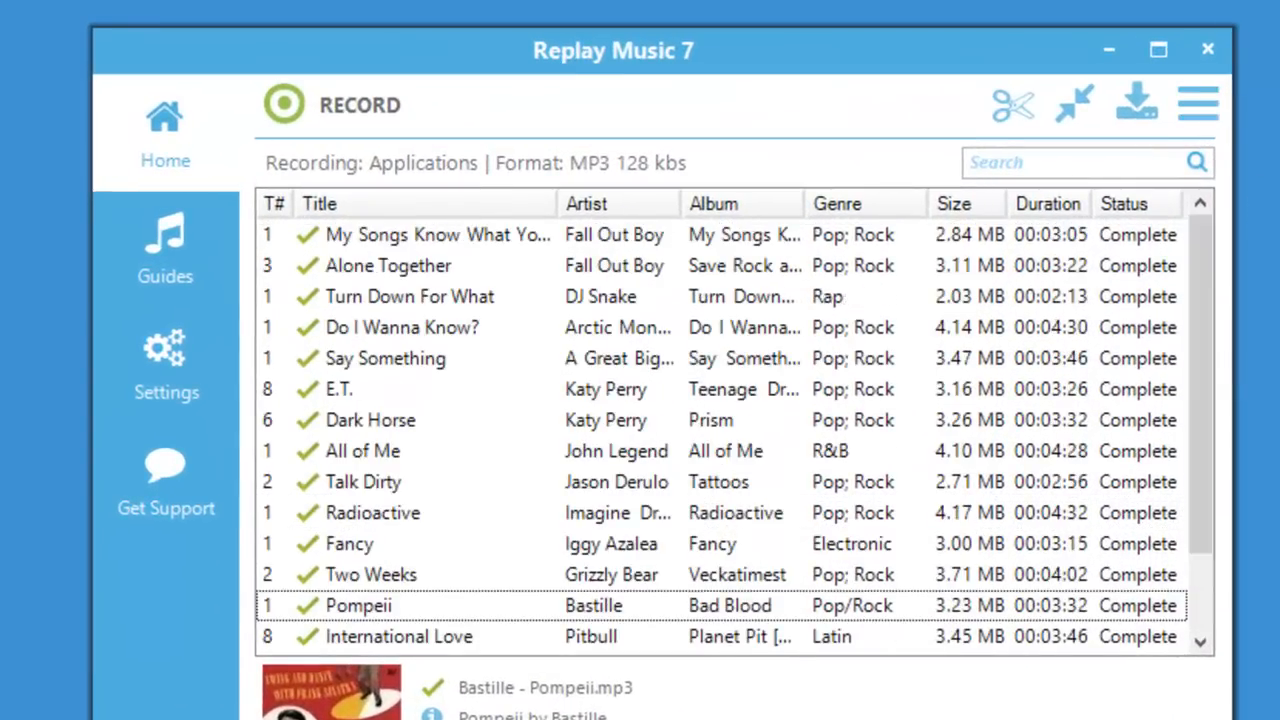
Double-click the Katy Perry track "E.T." in the recorded list to show its options
{"action": "double_click", "coordinate": [617, 327]}
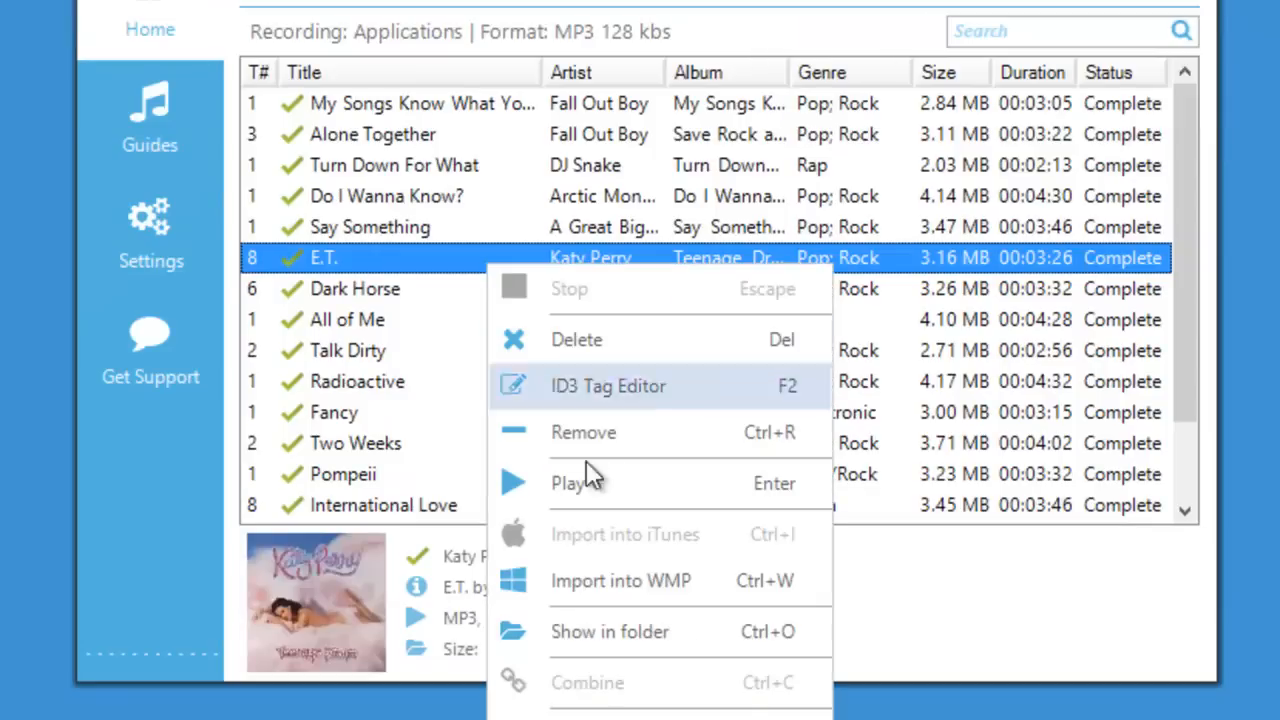
{"action": "mouse_move", "coordinate": [675, 590]}
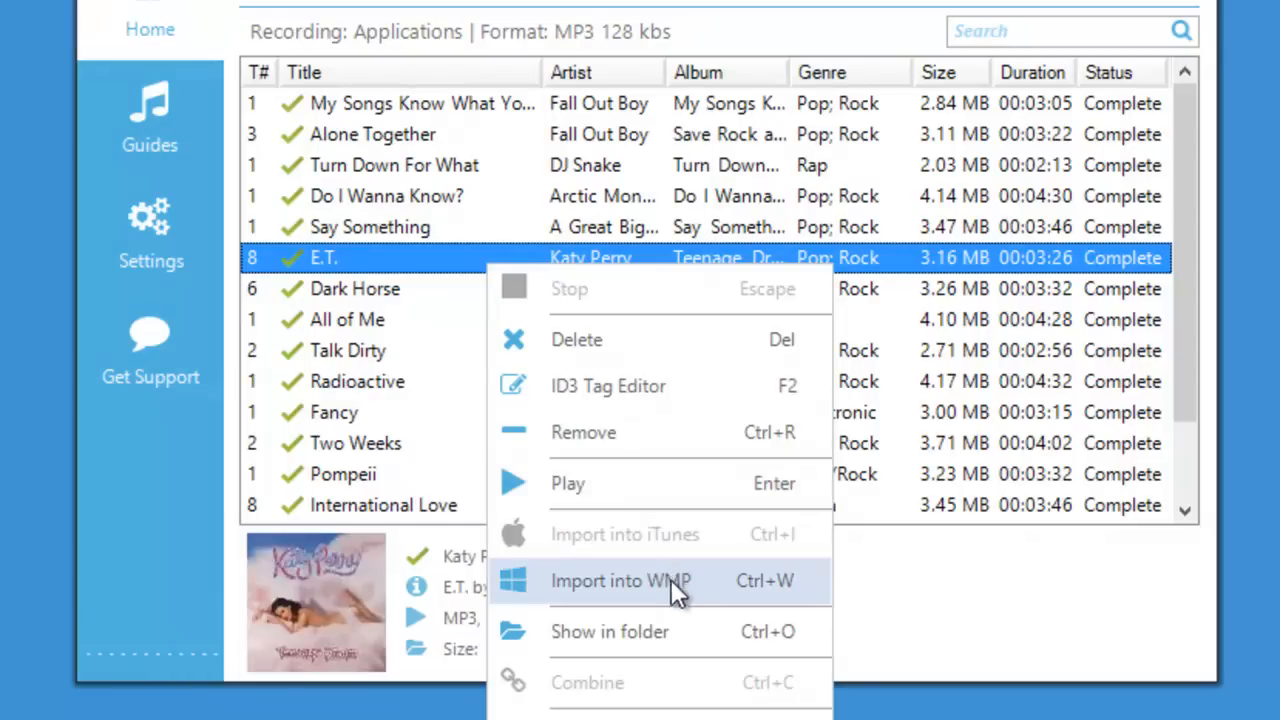
{"action": "mouse_move", "coordinate": [695, 560]}
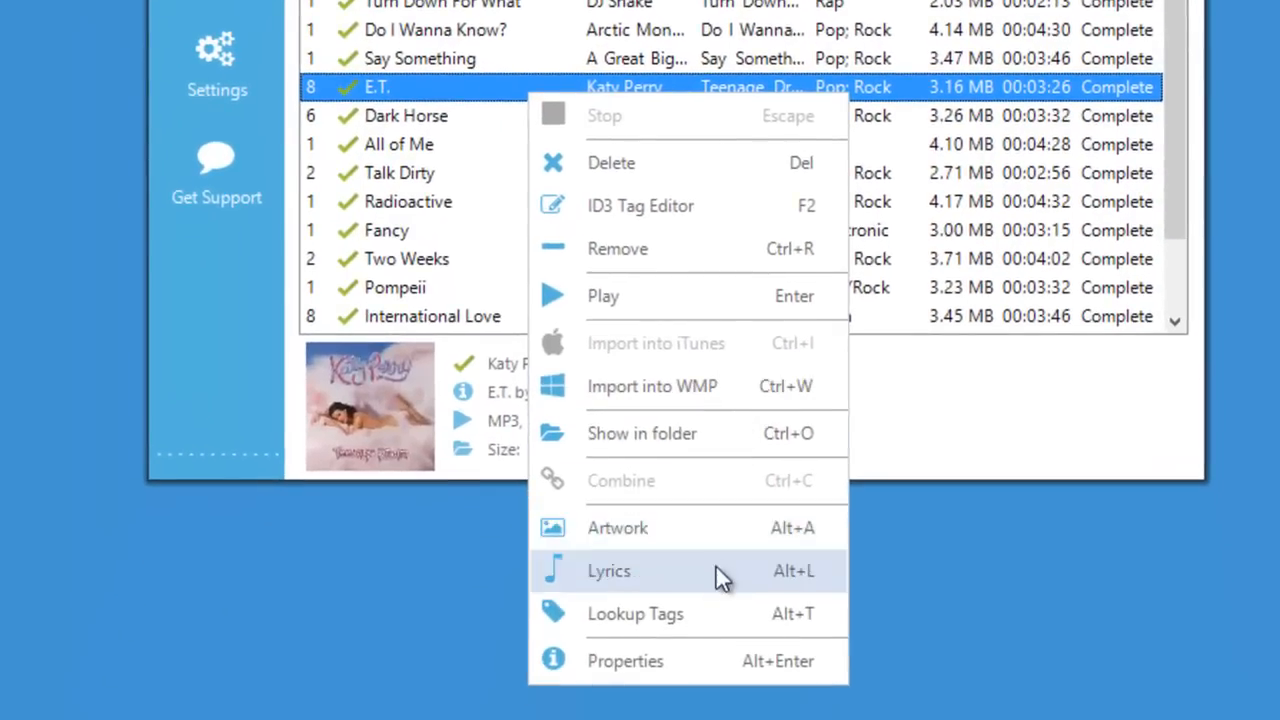
Show the lyrics of Katy Perry's "E.T." in its properties window
{"action": "left_click", "coordinate": [609, 570]}
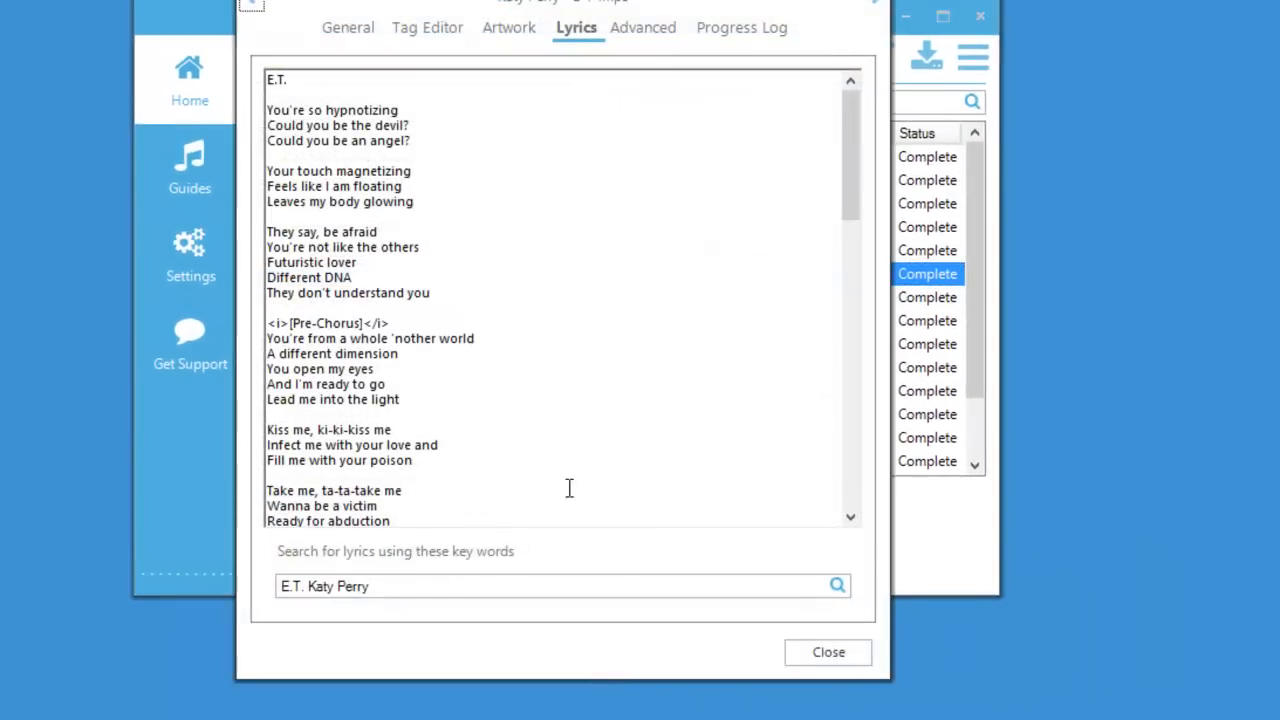
Close the "E.T." properties window to return to the recordings list
{"action": "left_click", "coordinate": [828, 652]}
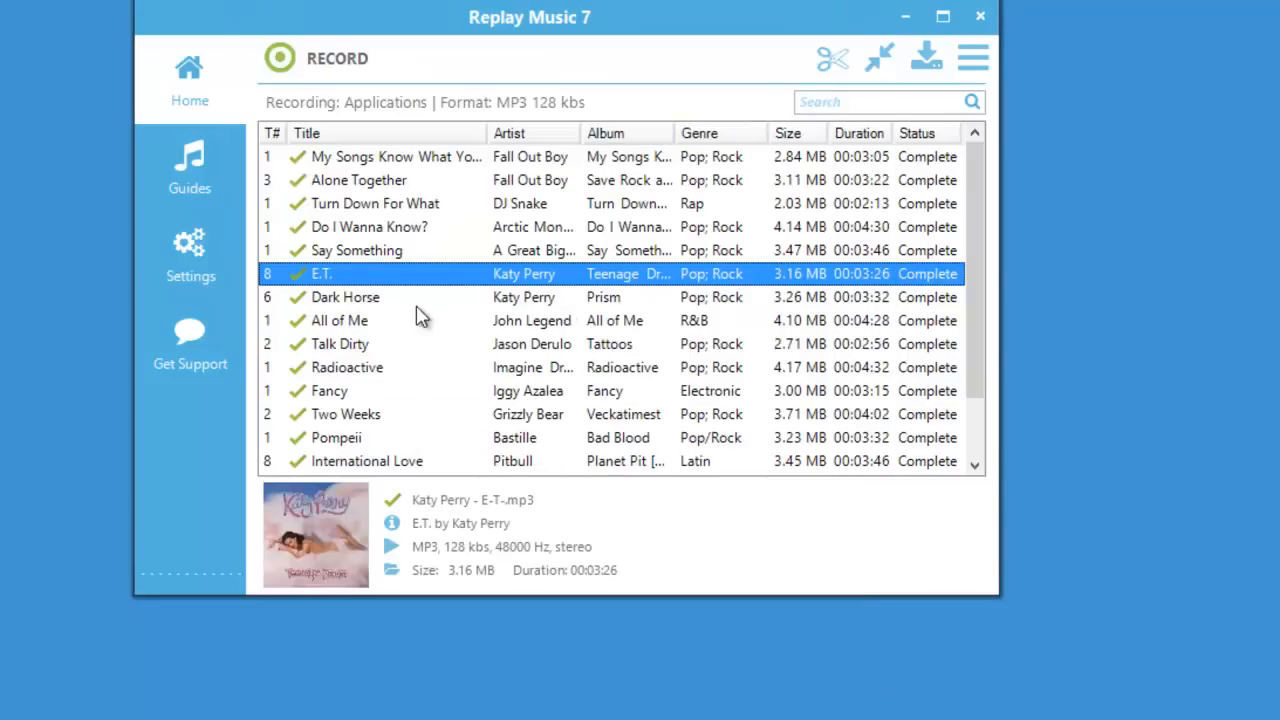
{"action": "left_click", "coordinate": [189, 250]}
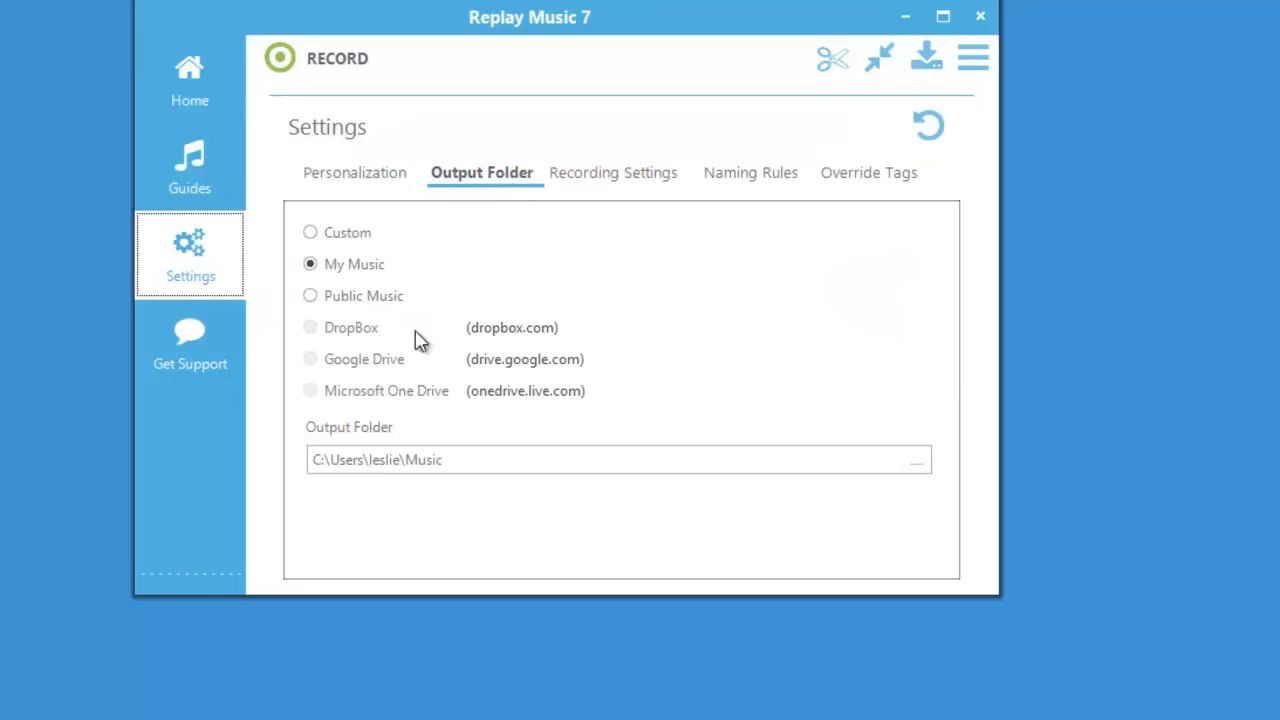
{"action": "mouse_move", "coordinate": [400, 345]}
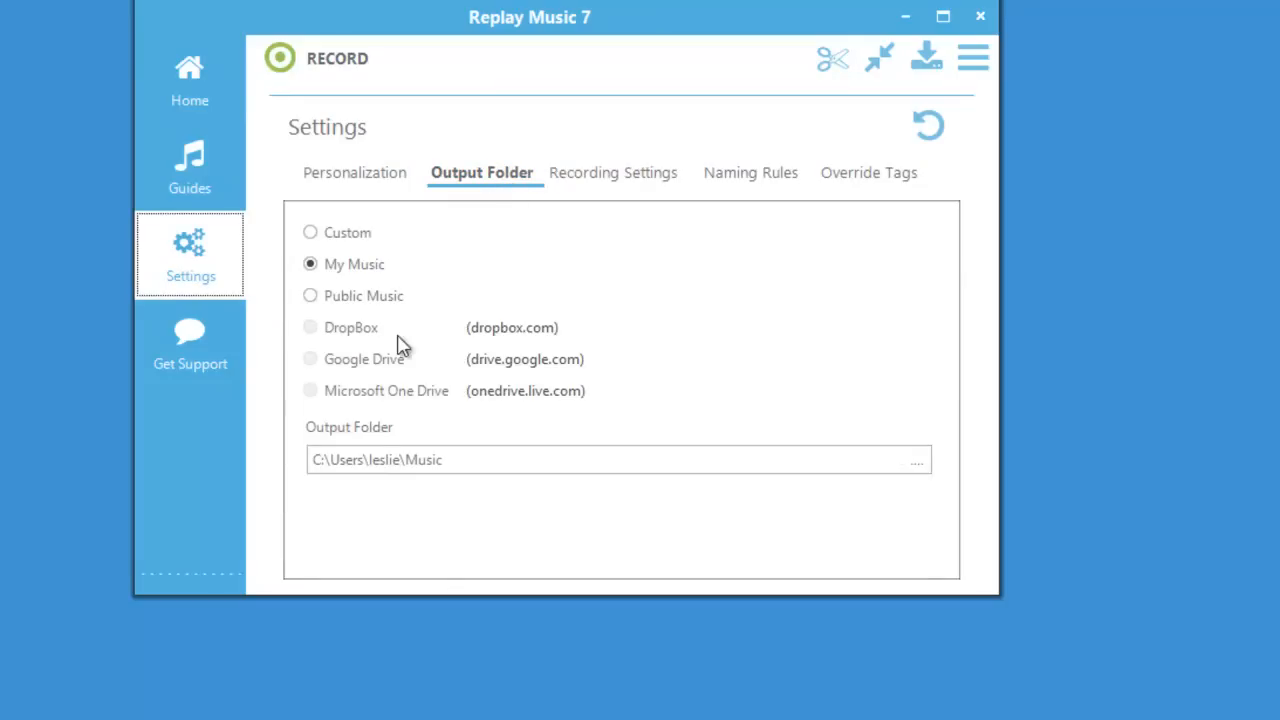
{"action": "mouse_move", "coordinate": [408, 356]}
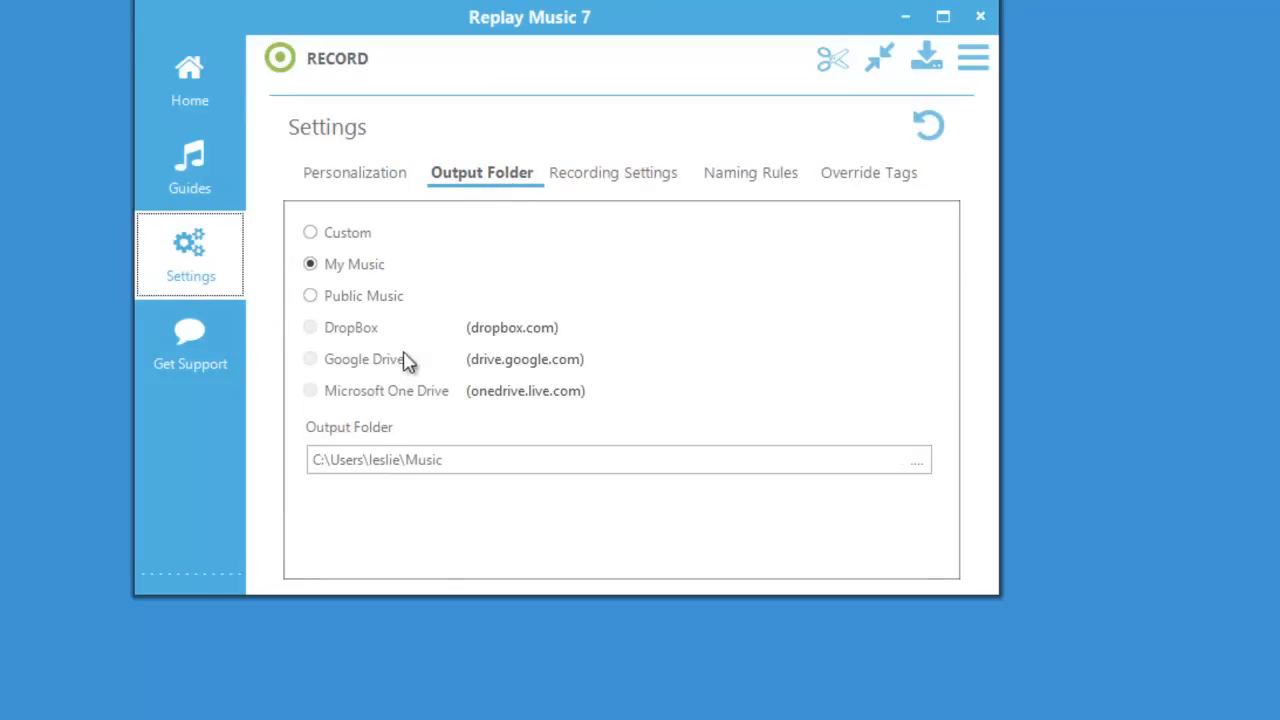
{"action": "mouse_move", "coordinate": [430, 410]}
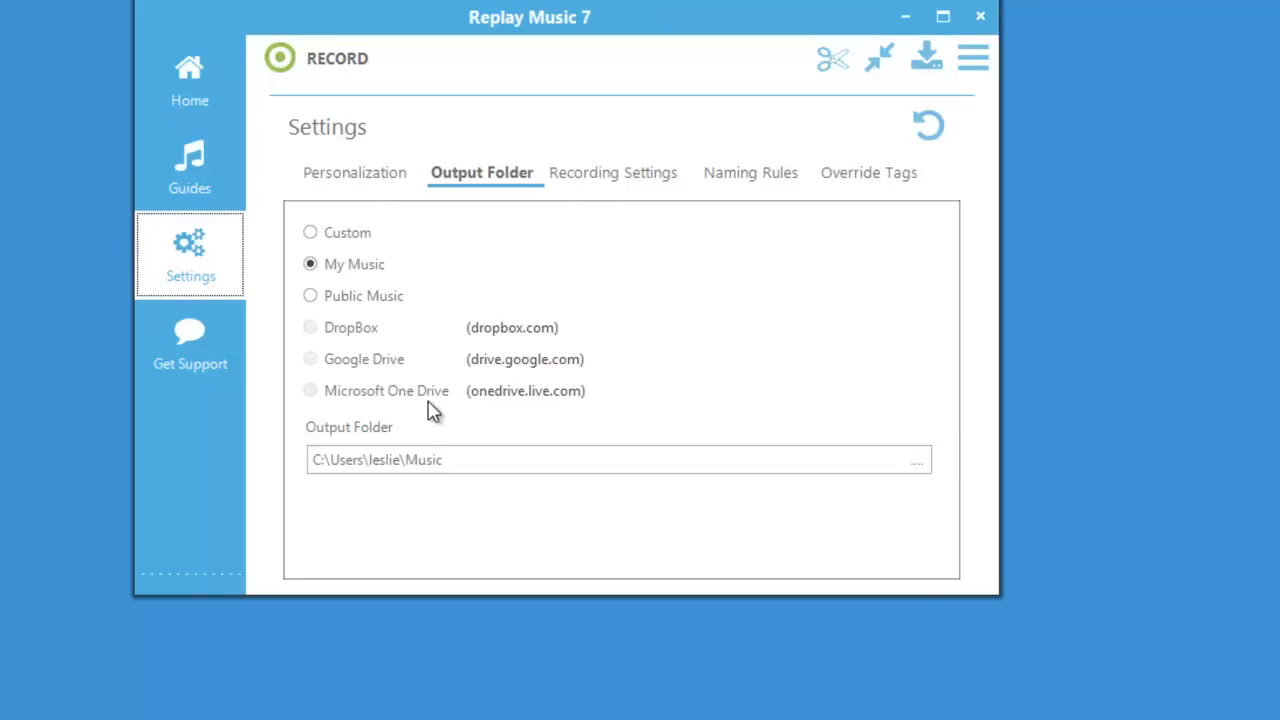
{"action": "mouse_move", "coordinate": [500, 330]}
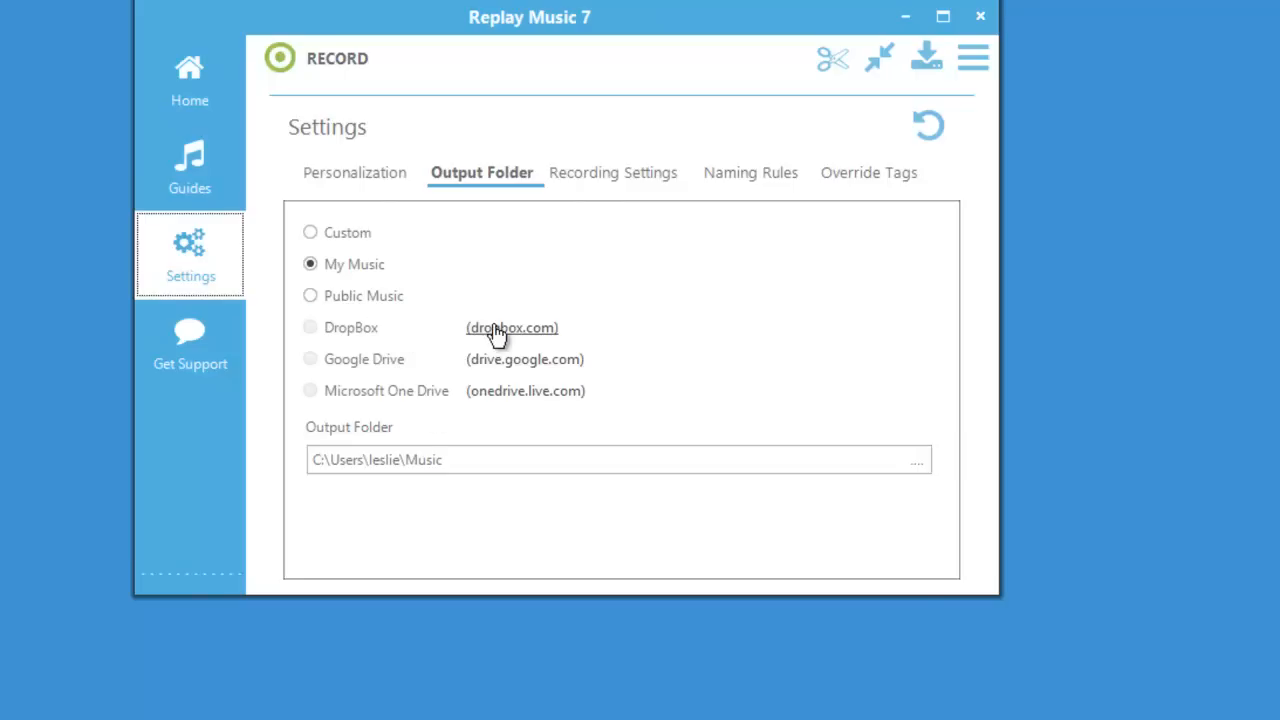
{"action": "mouse_move", "coordinate": [463, 307]}
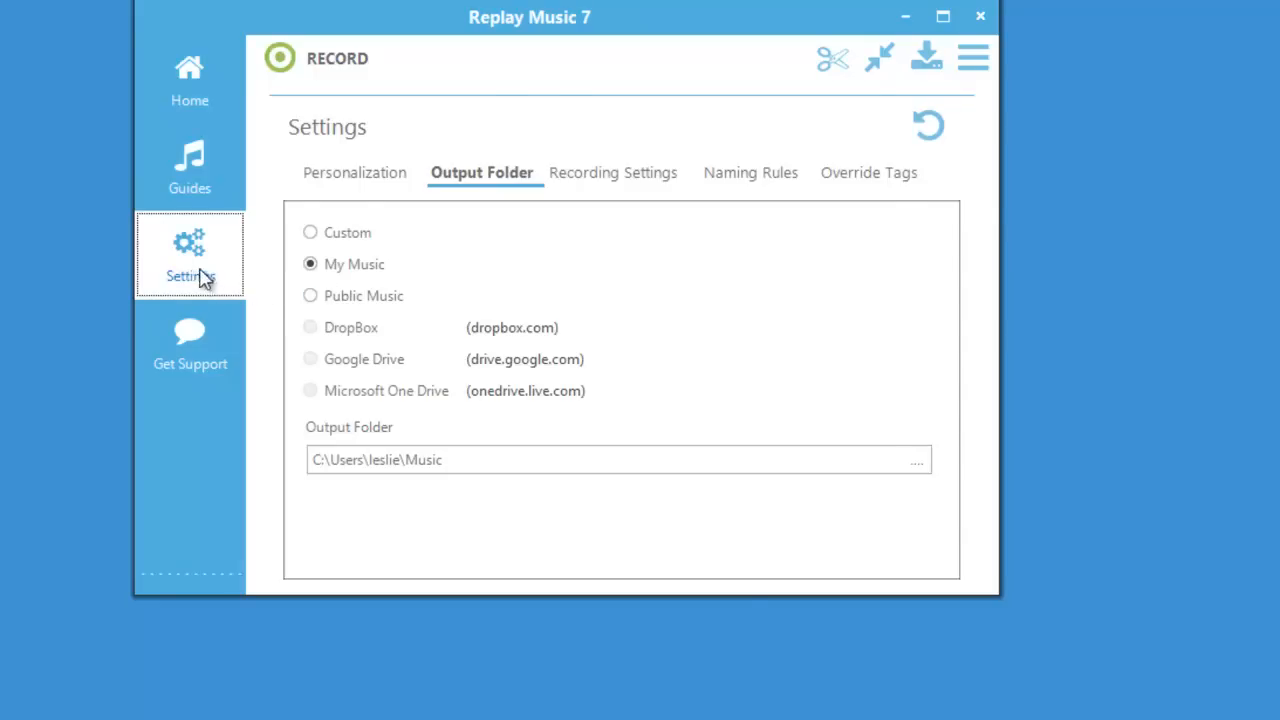
{"action": "left_click", "coordinate": [189, 75]}
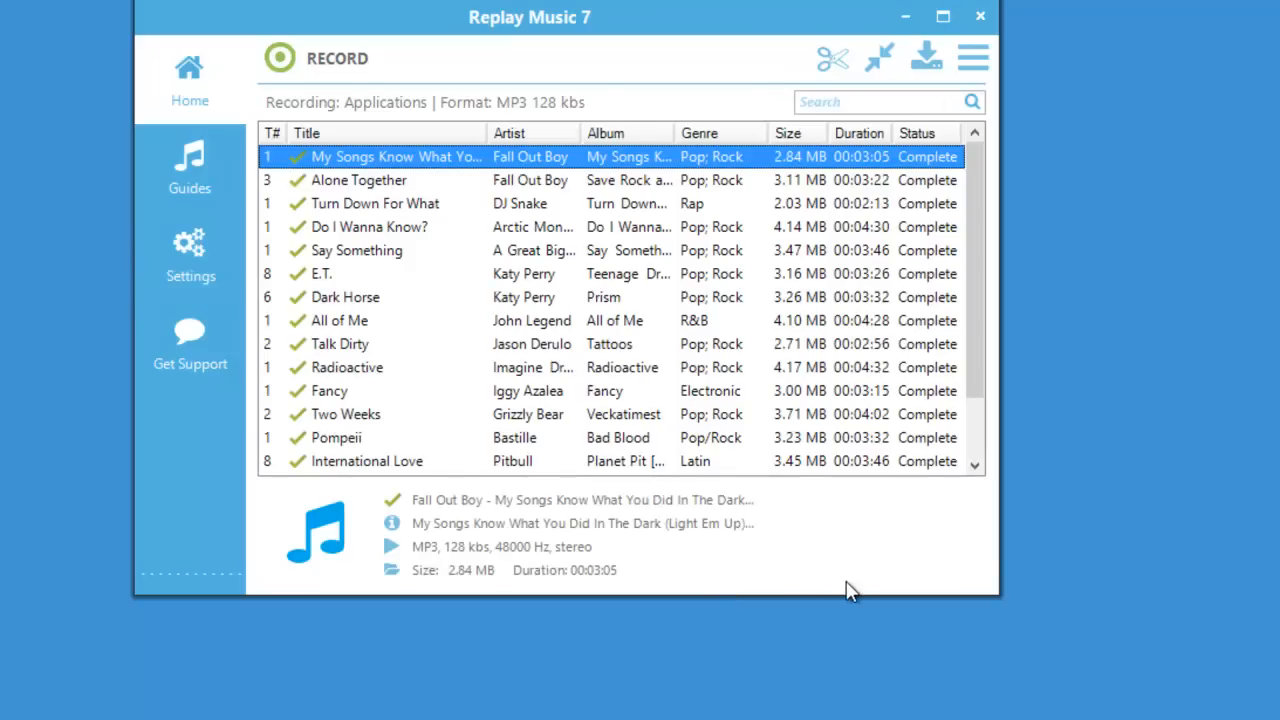